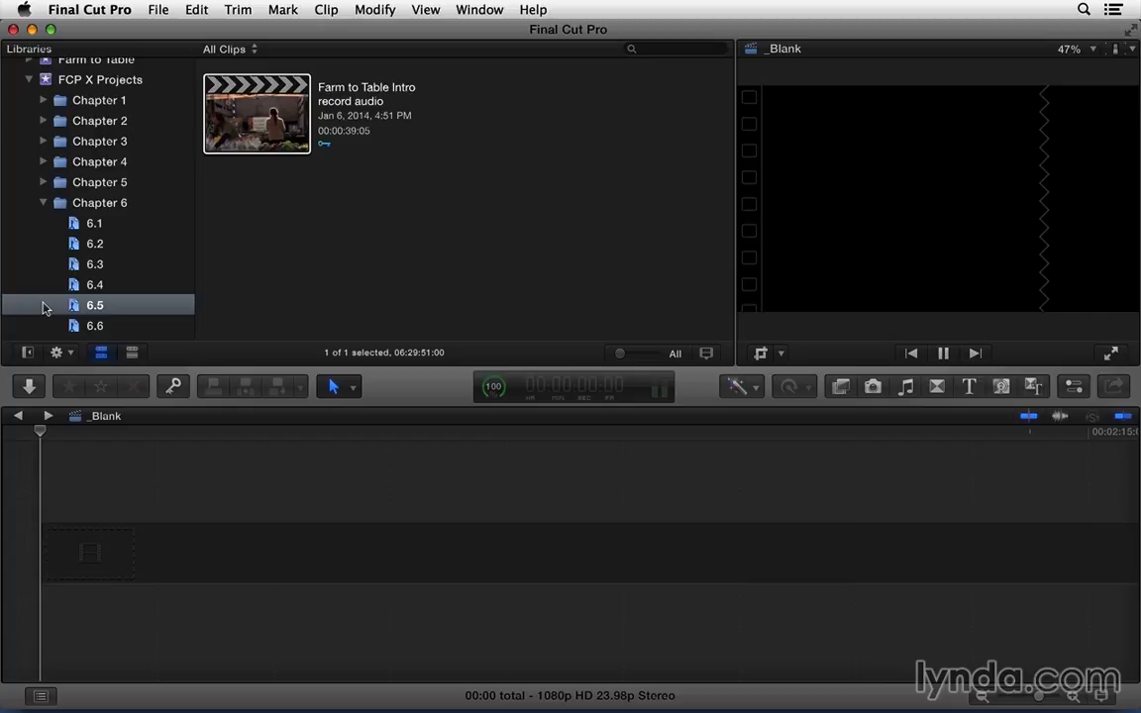
Step: Open the 'Farm to Table Intro record audio' project from the FCP X Projects in the Libraries sidebar
double_click(258, 113)
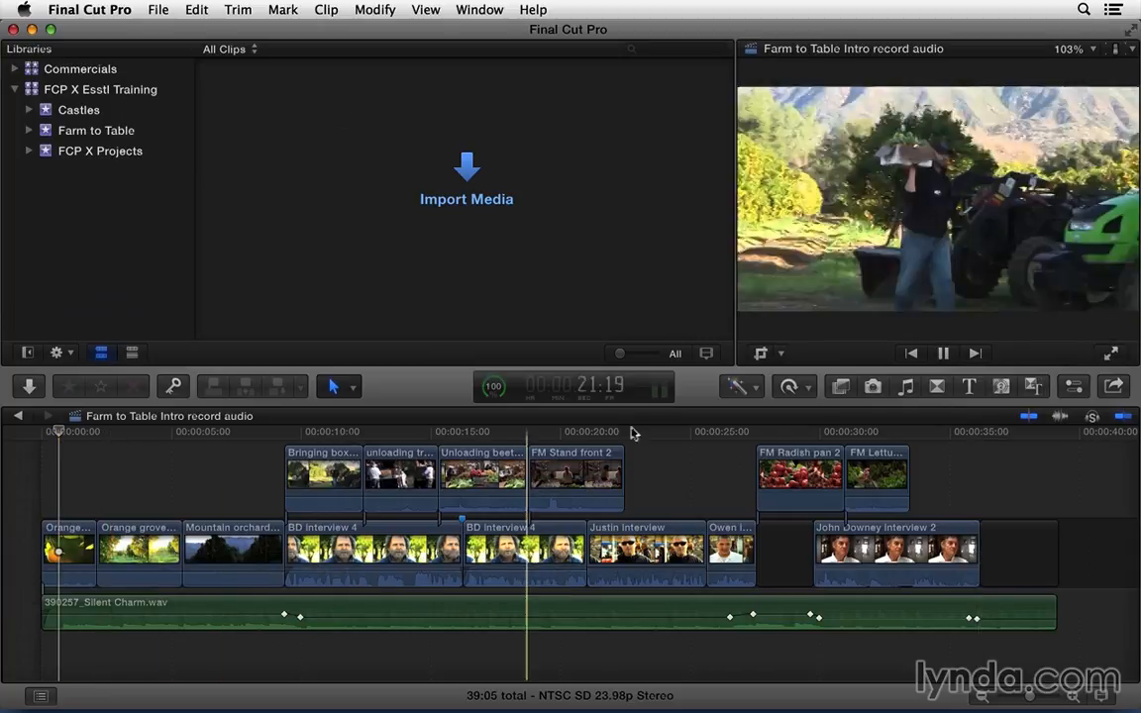
click(981, 432)
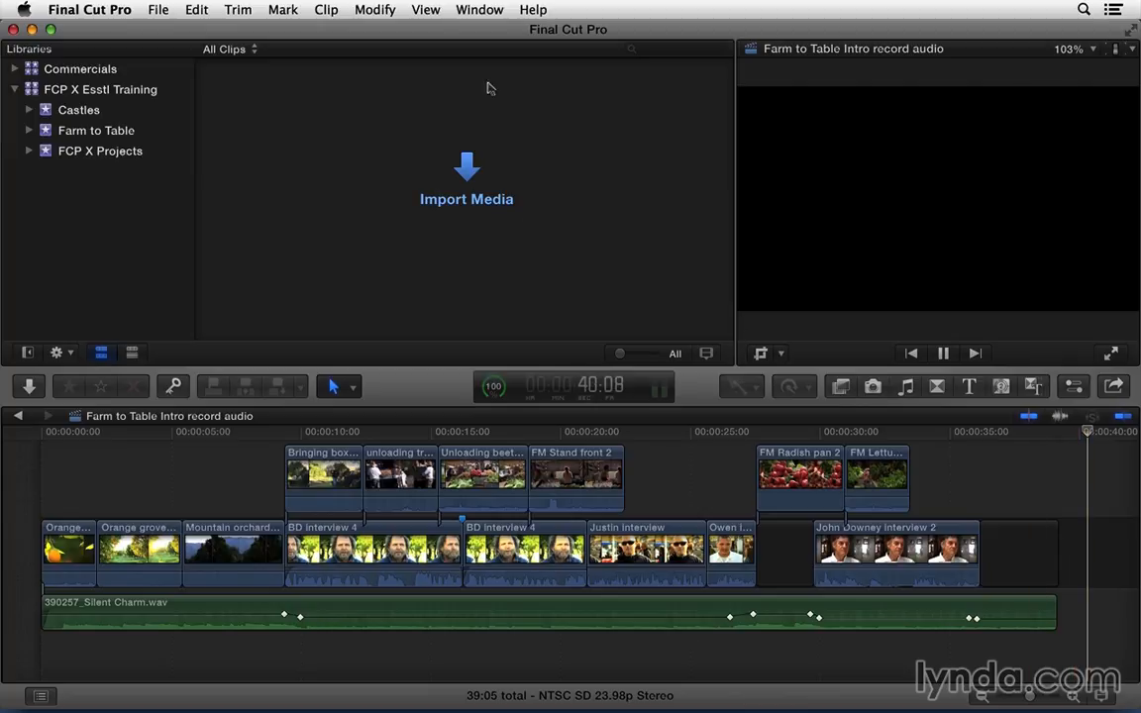
Step: Show the Window menu's commands, where Record Audio is listed
click(423, 8)
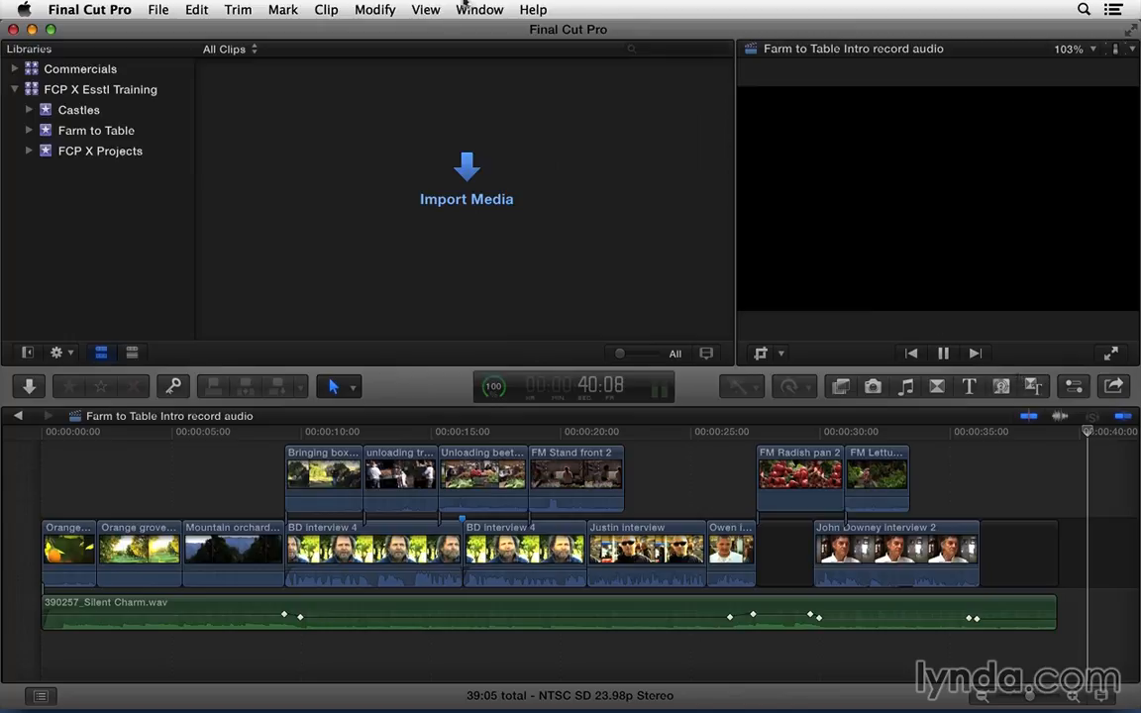
click(480, 8)
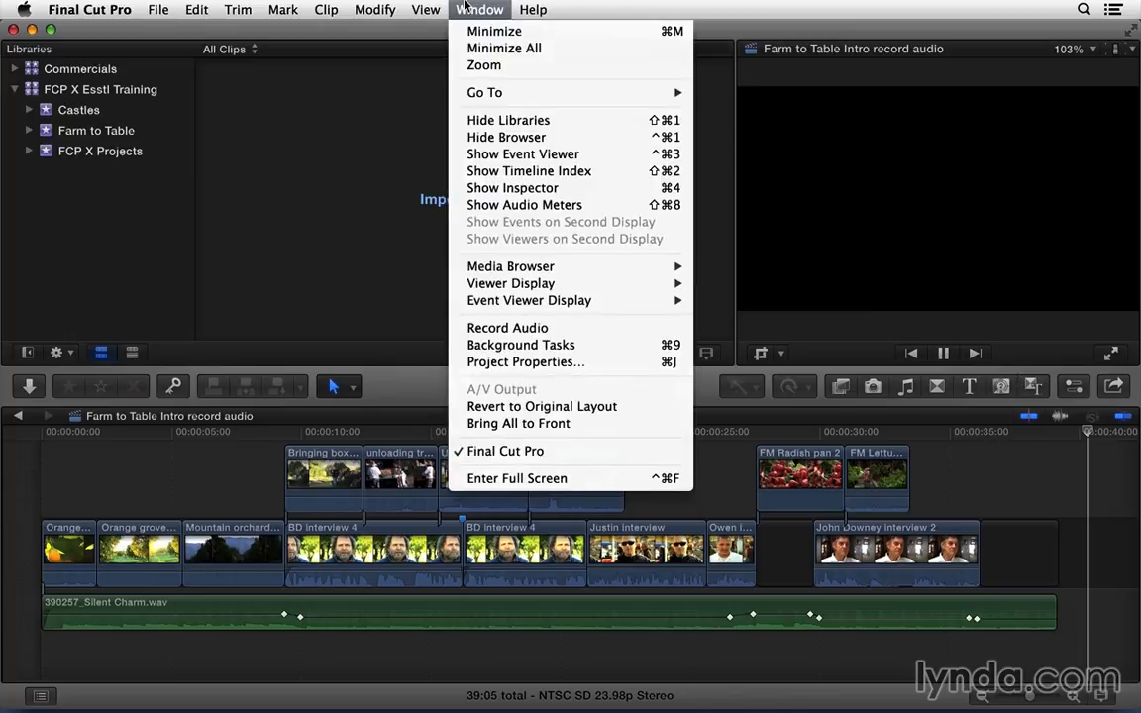
mouse_move(507, 329)
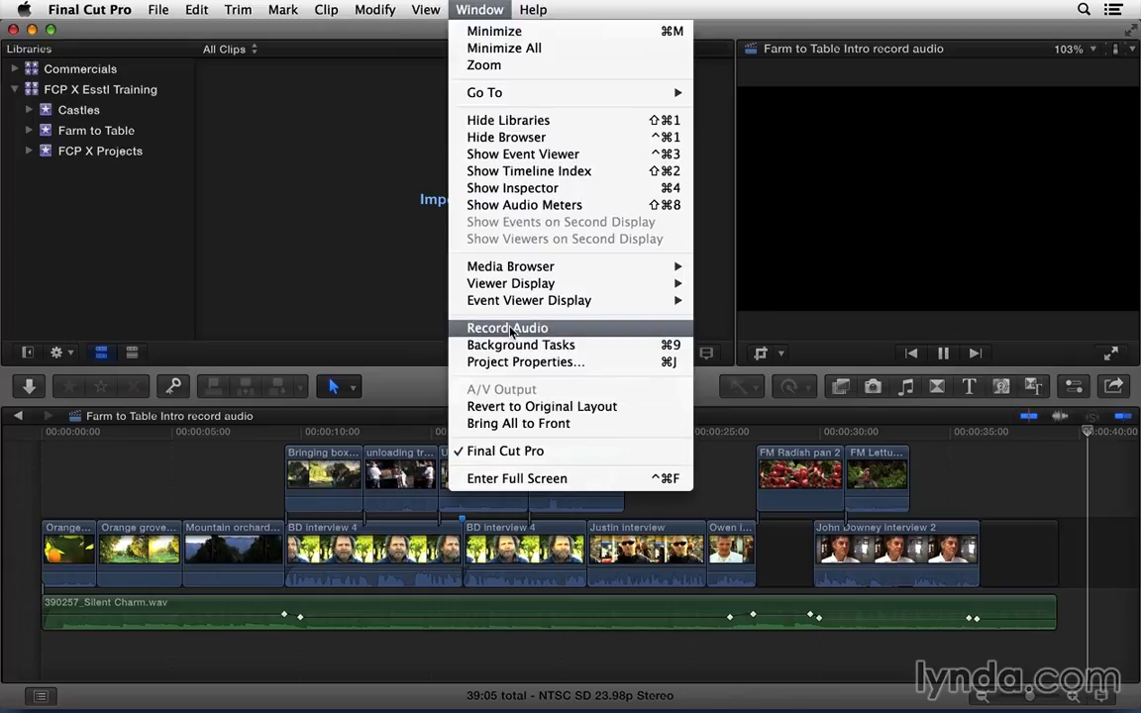
Step: Bring up Record Audio with destination Farm to Table and input device USBPro2
click(507, 329)
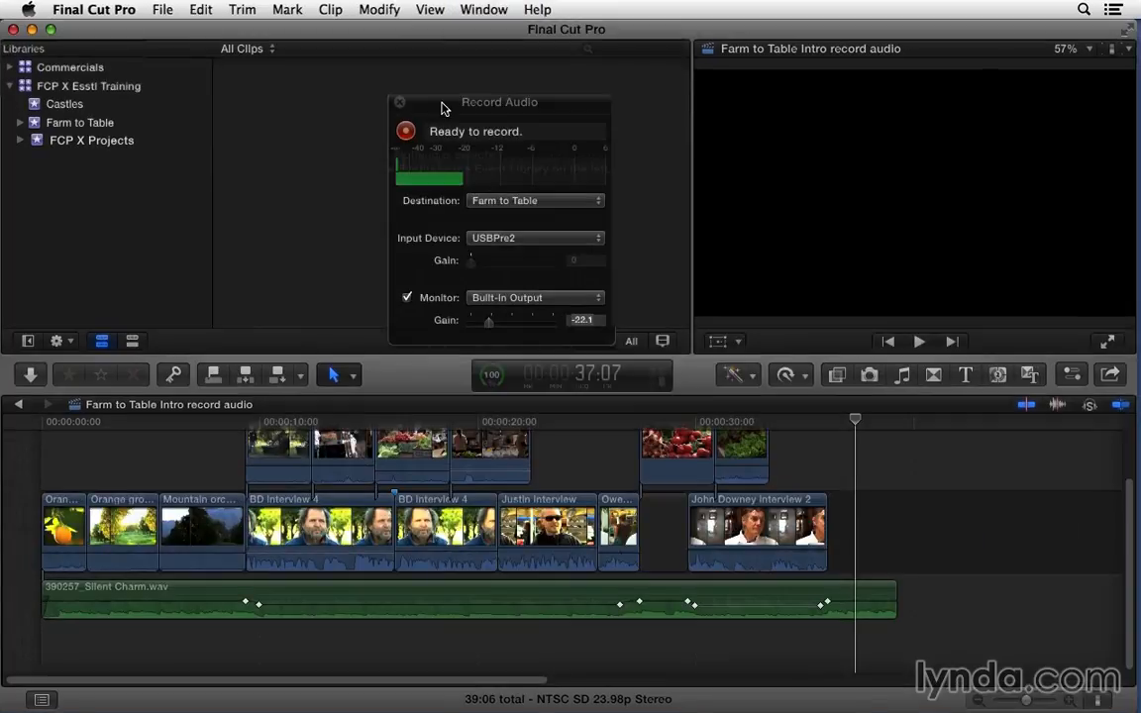
mouse_move(459, 212)
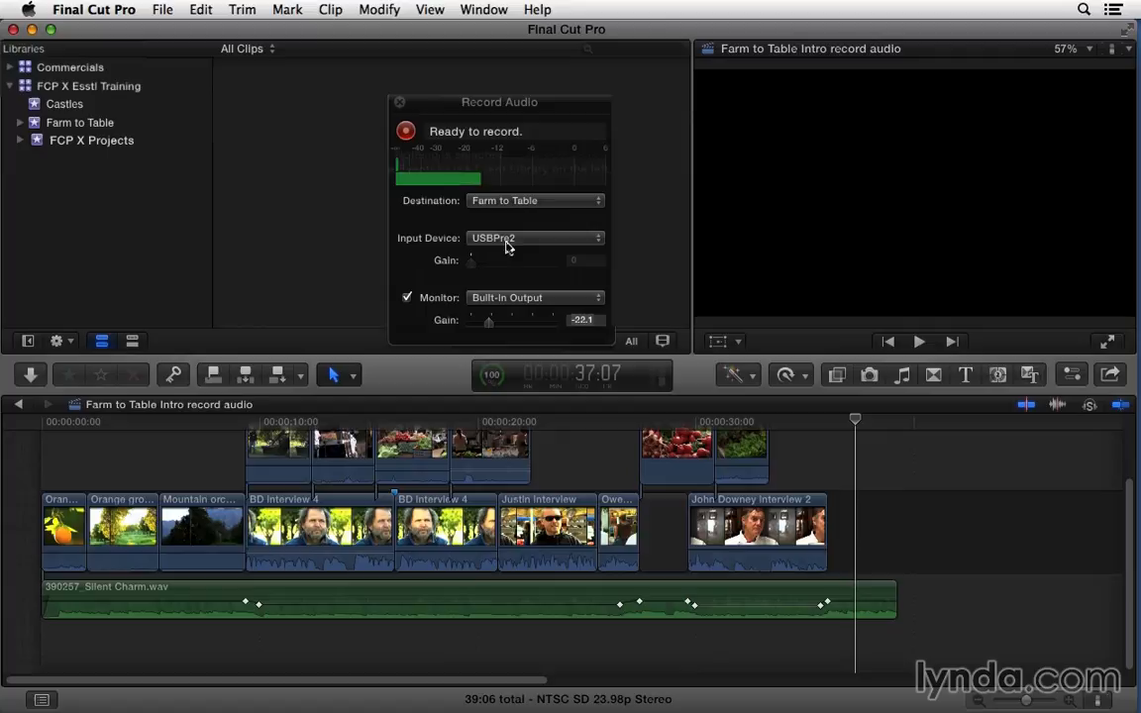
mouse_move(523, 246)
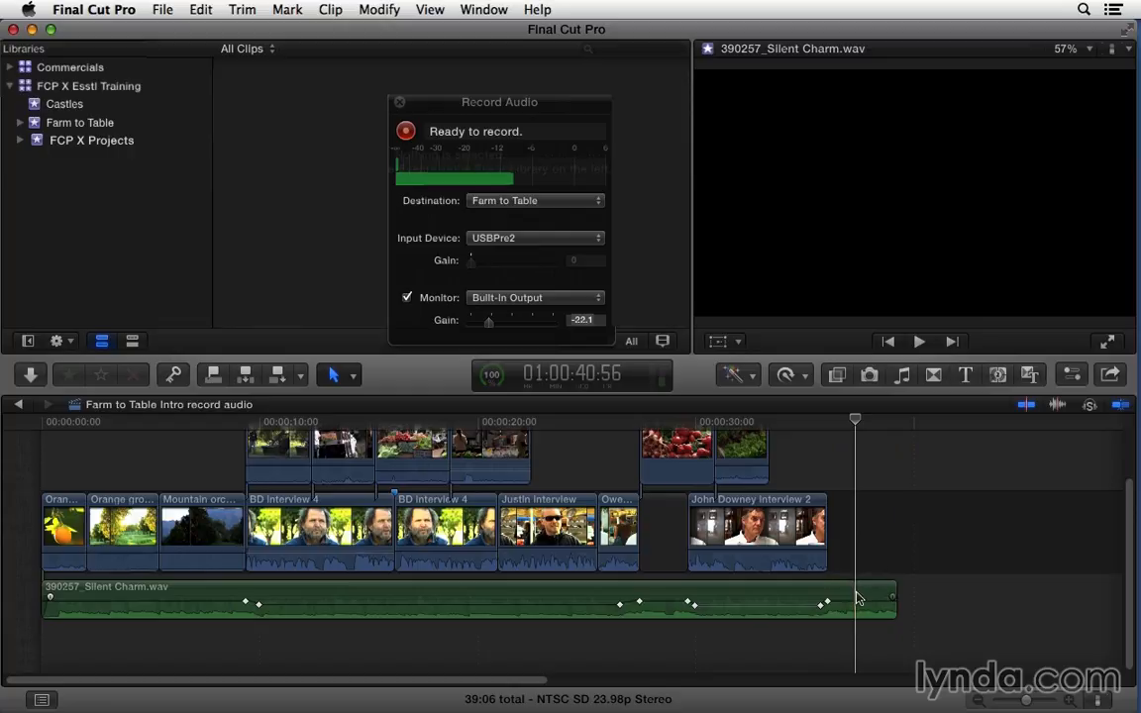
Step: Select Silent Charm.wav and position the playhead near its end for the voiceover
click(465, 599)
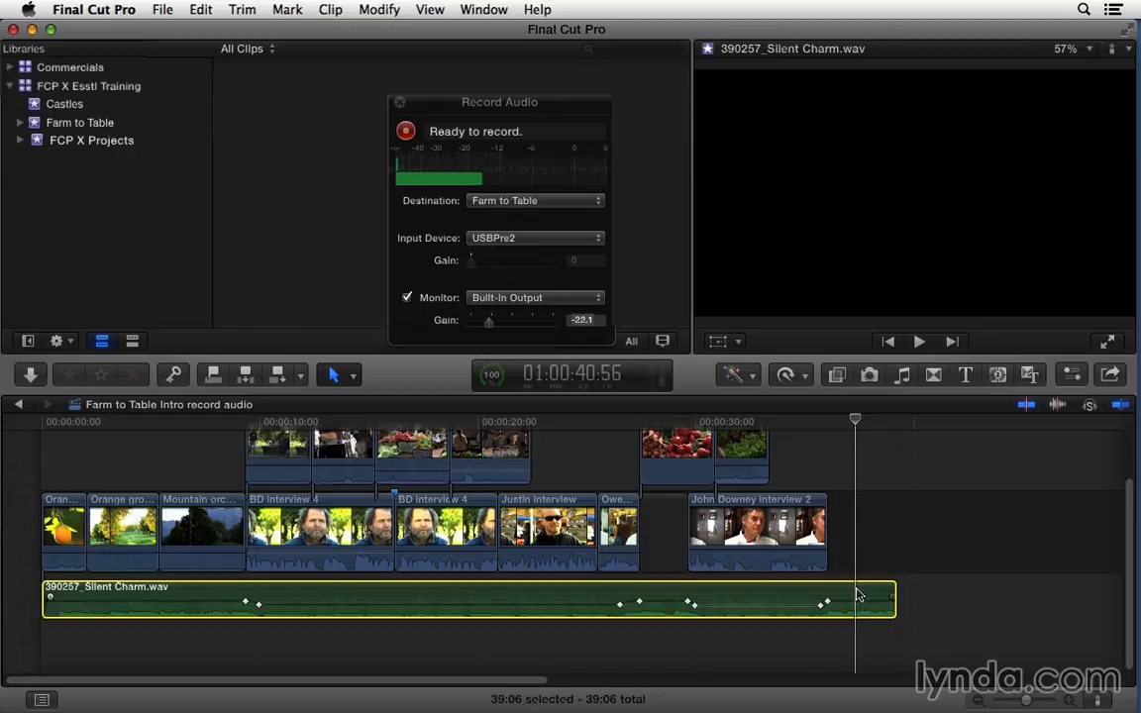
mouse_move(875, 551)
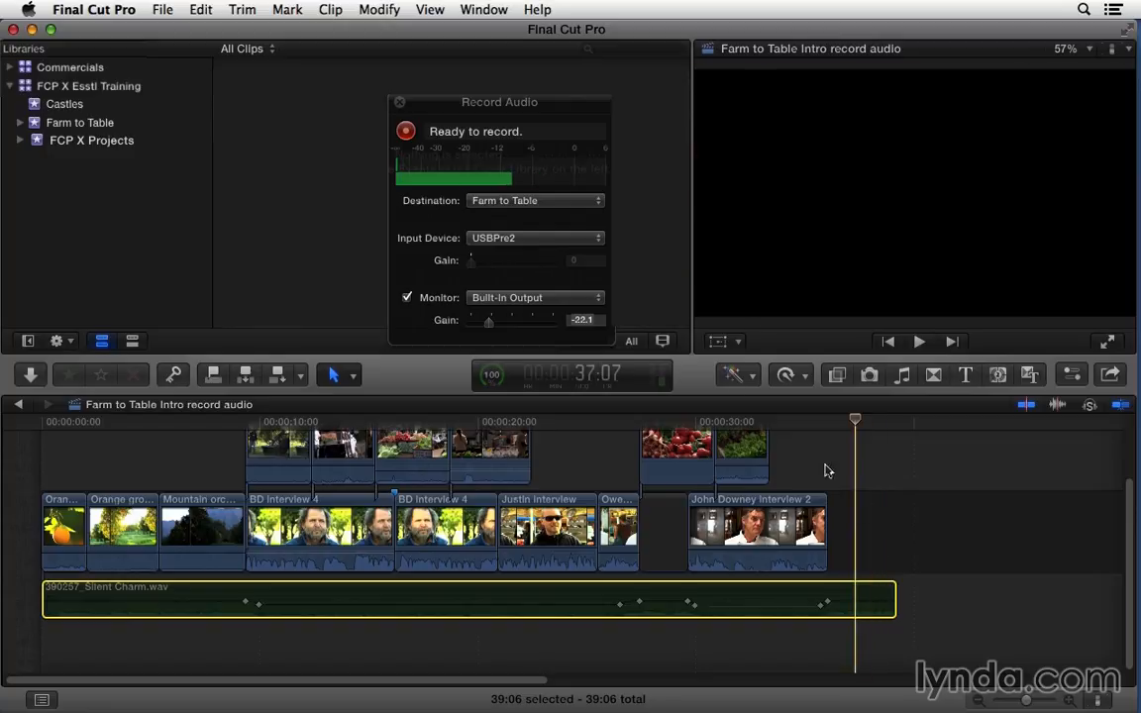
click(404, 131)
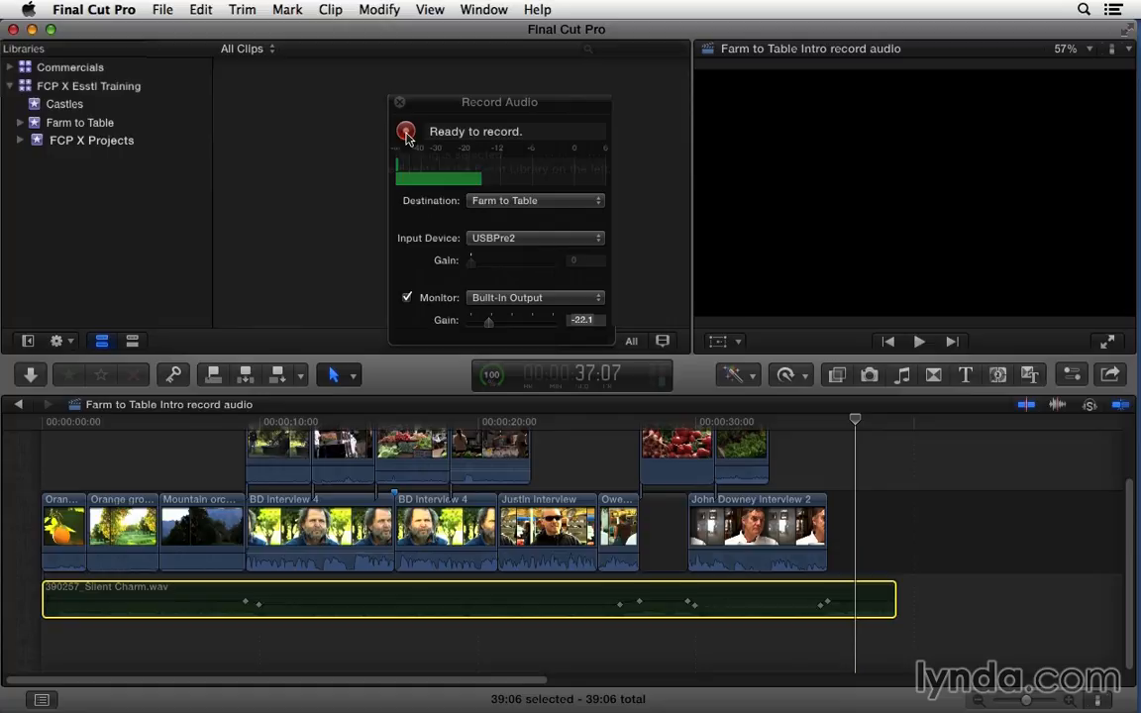
Step: Record Voiceover 4 into the timeline after the Silent Charm music, then stop recording
click(406, 131)
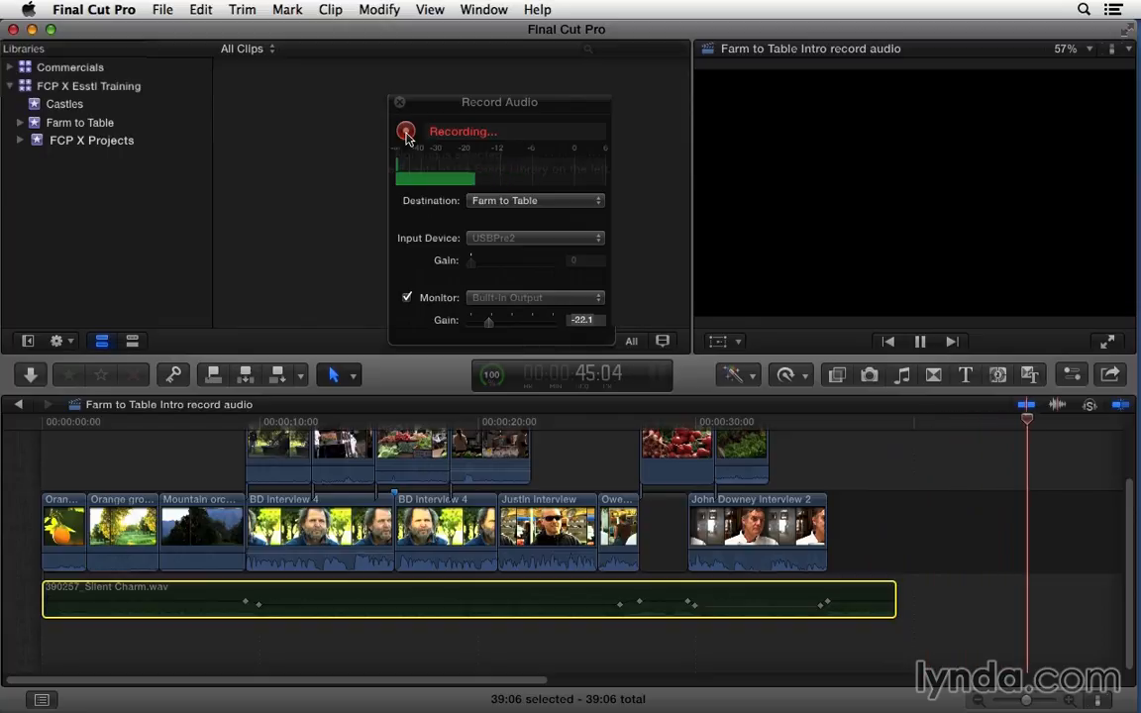
click(404, 131)
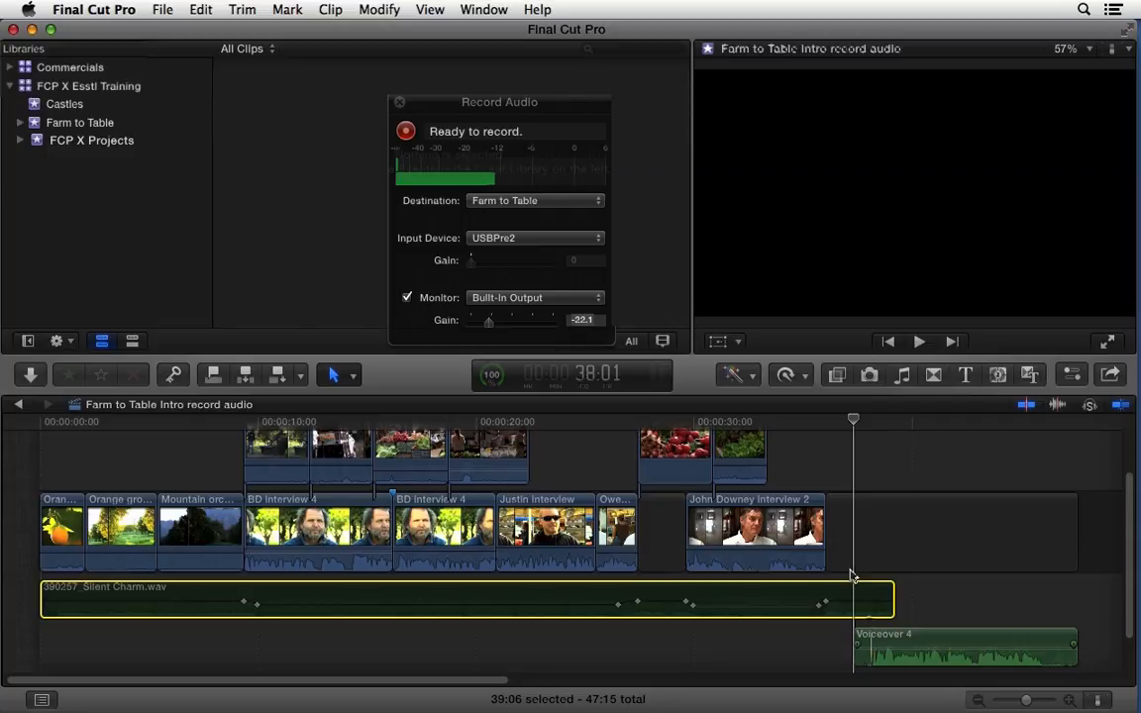
Step: Select the recorded Voiceover 4 clip in the Farm to Table event's browser
click(20, 139)
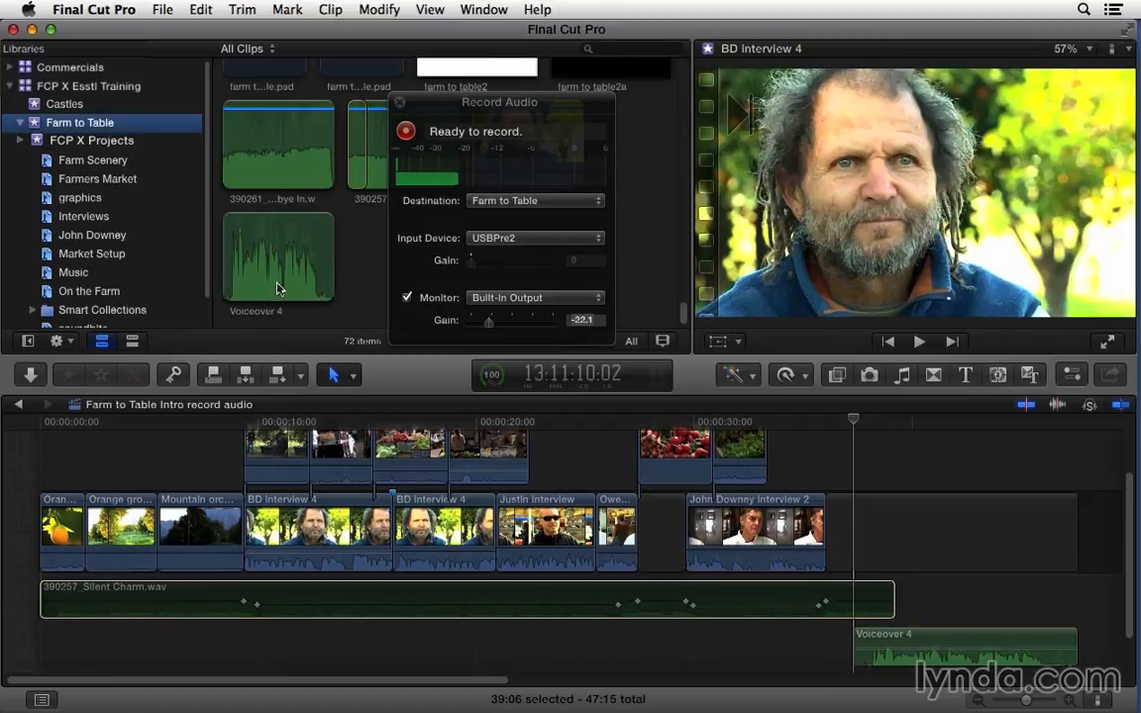
click(278, 256)
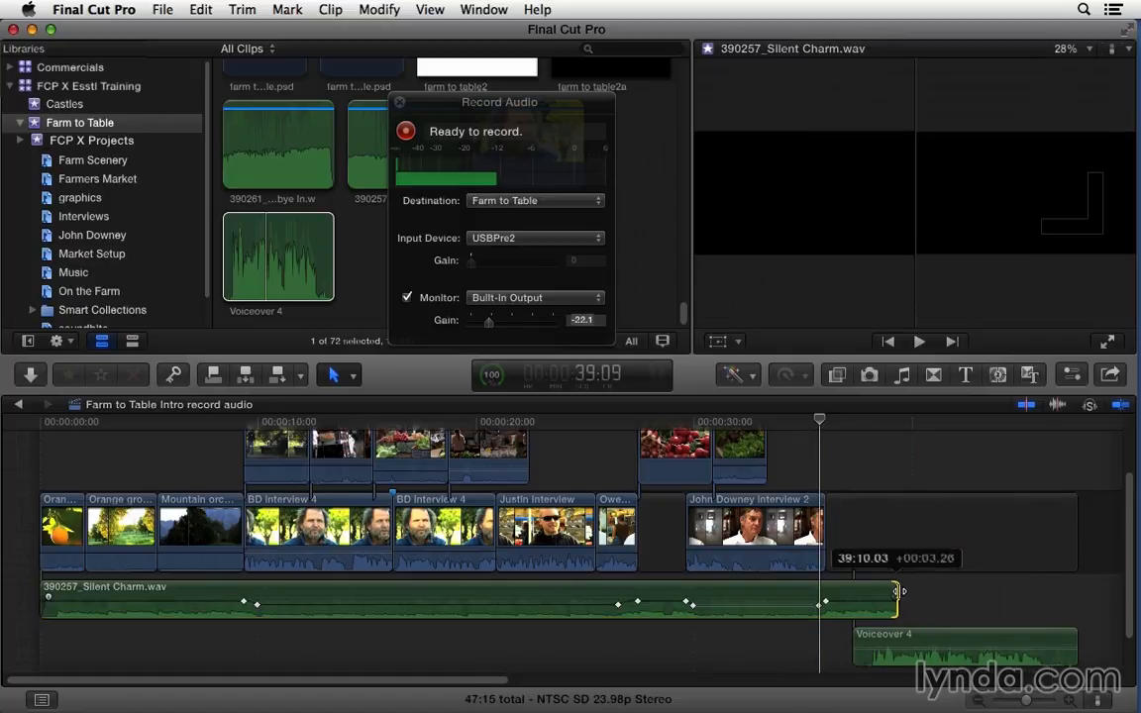
Step: Drag Silent Charm.wav's right edge past Voiceover 4 and play back the extended ending
drag(894, 594, 1073, 595)
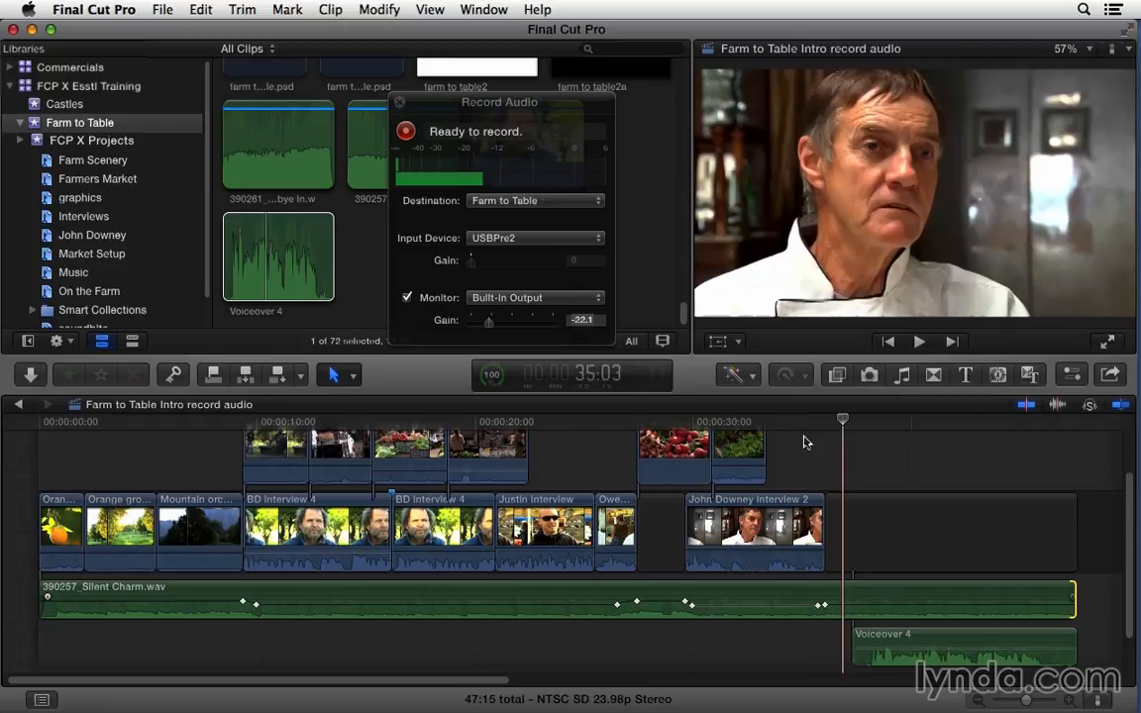
key(space)
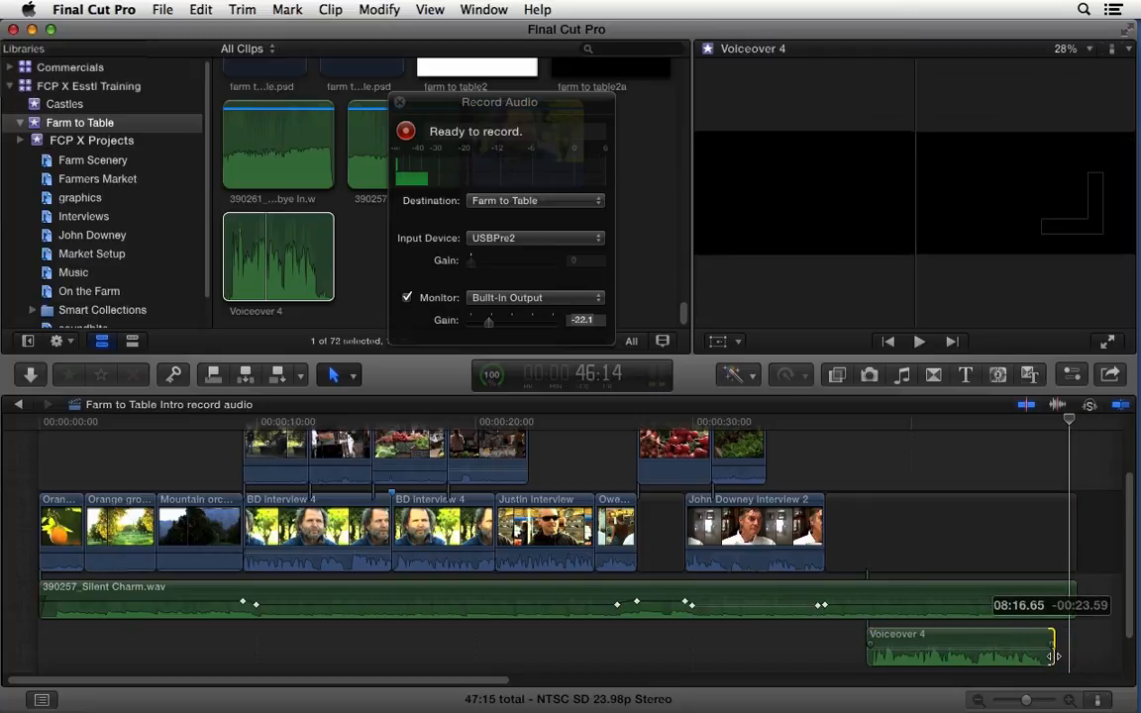
click(941, 649)
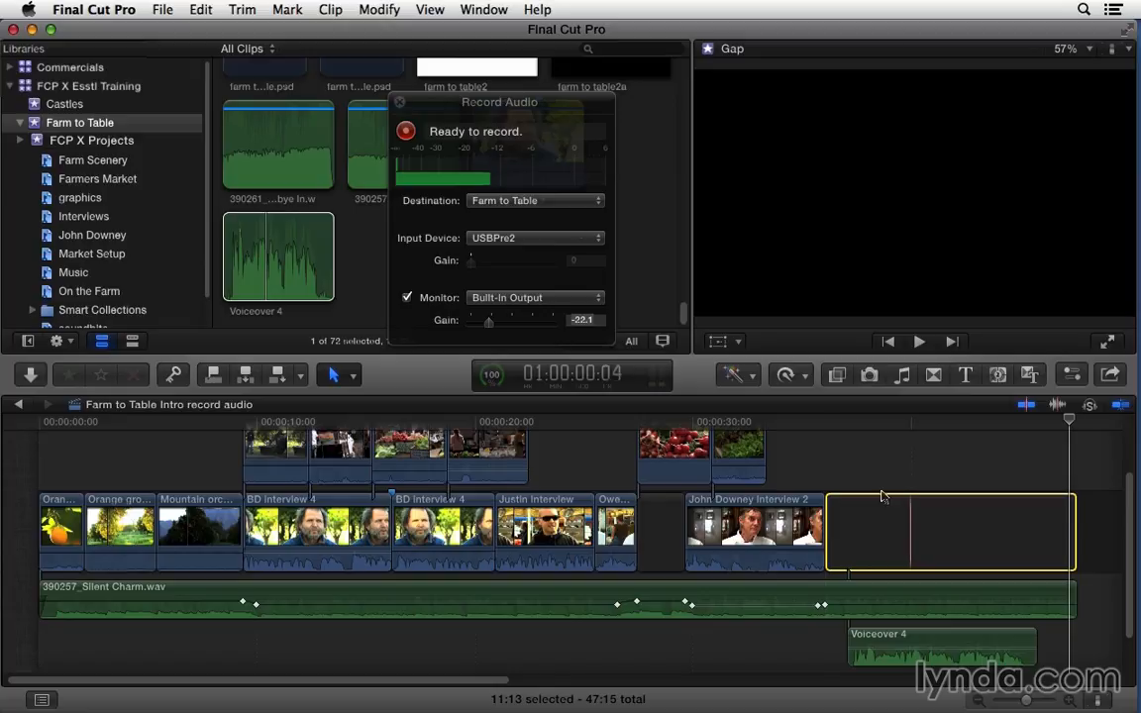
Step: Replace the gap with Tree to Mountain pan from the Farm Scenery event using Replace from Start
click(91, 159)
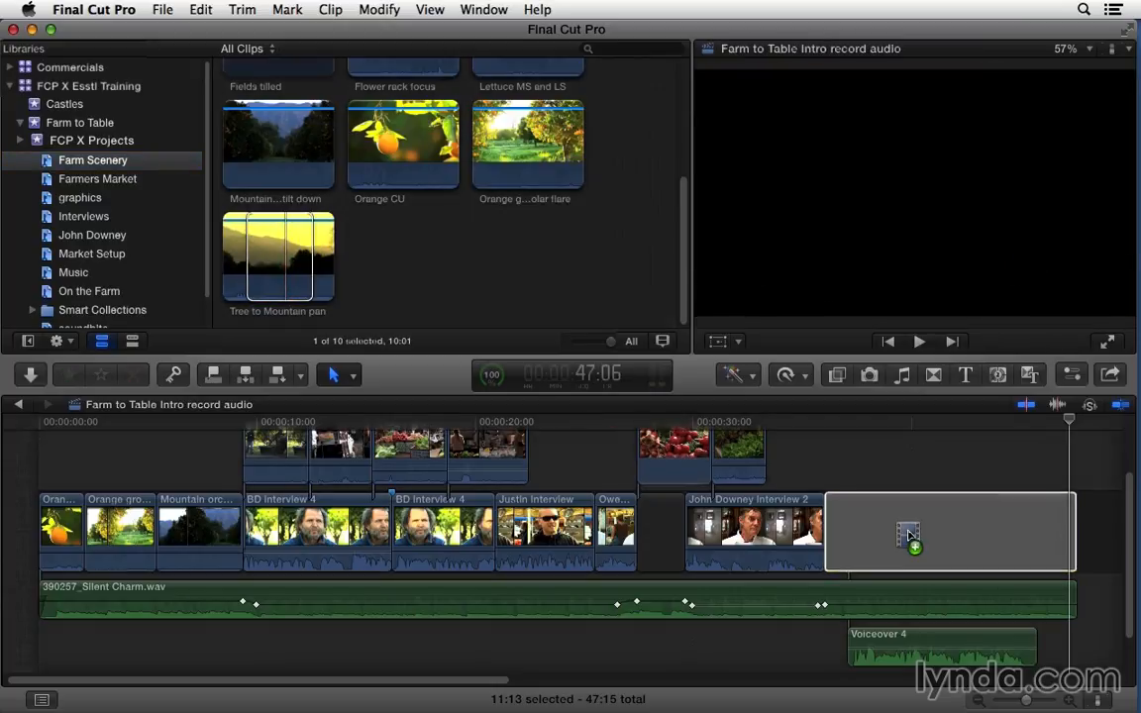
click(907, 535)
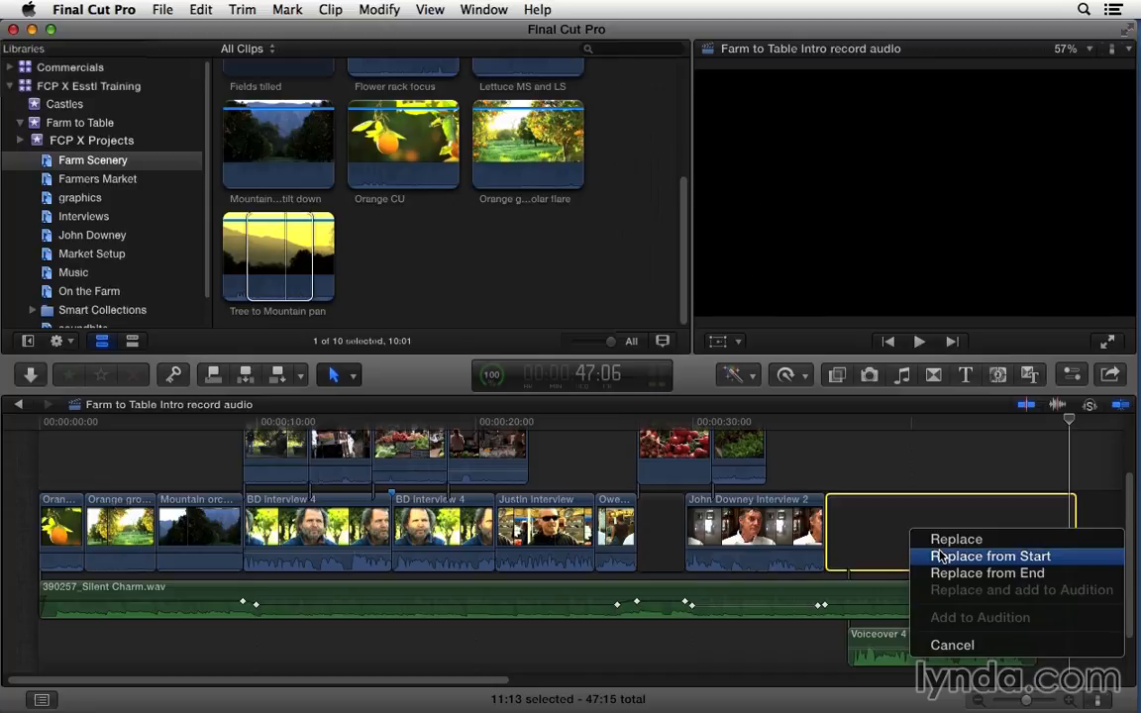
click(990, 554)
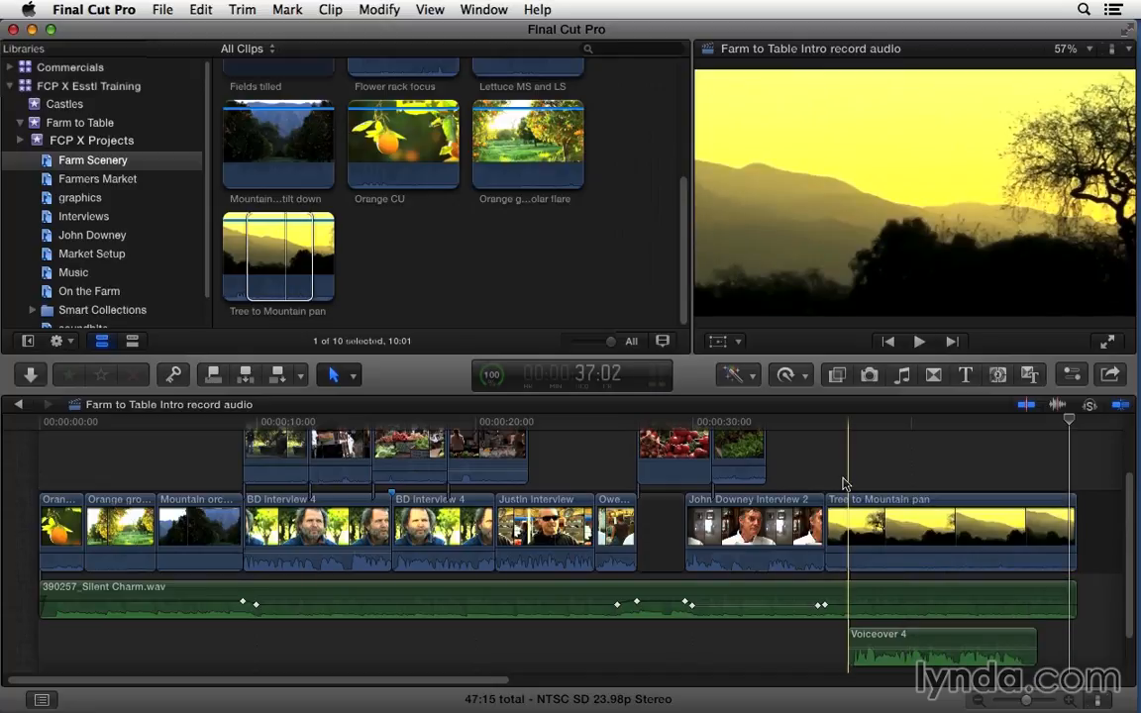